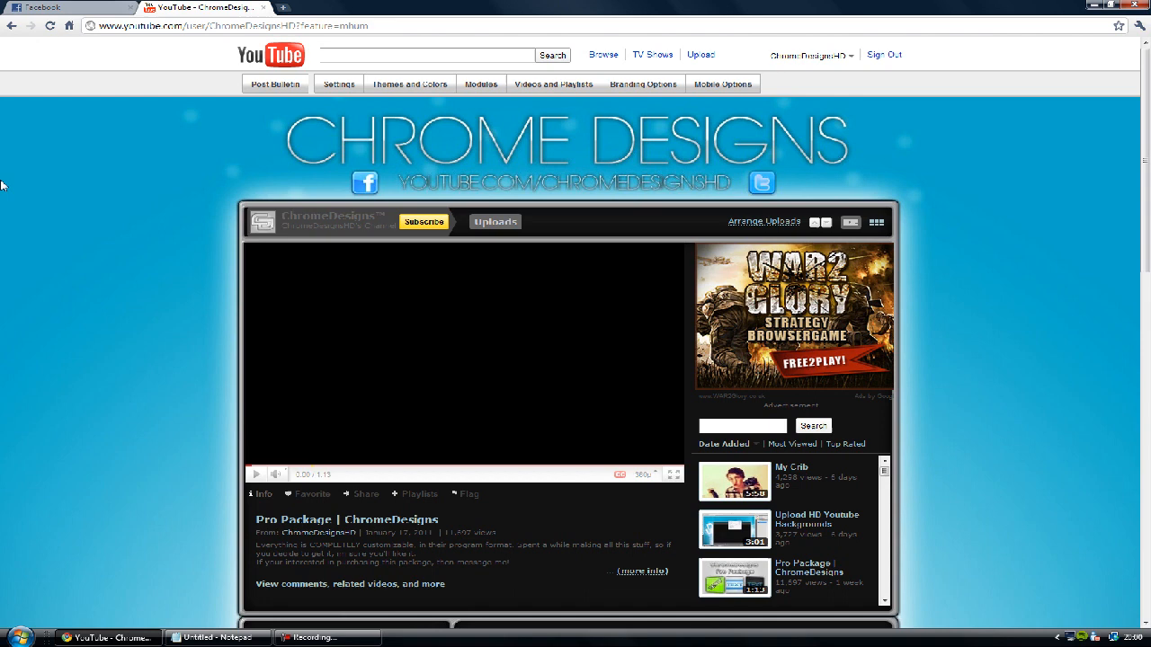
Reach the channel editing bar and show the Modules settings for the channel page.
scroll("down", 3)
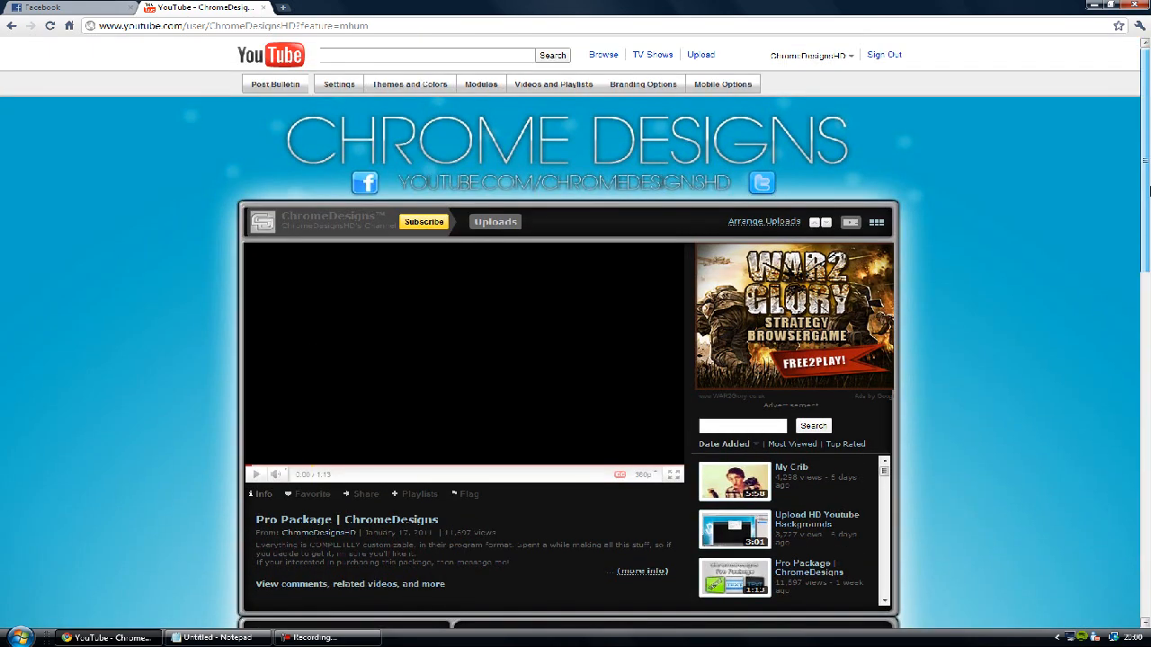
left_click(482, 85)
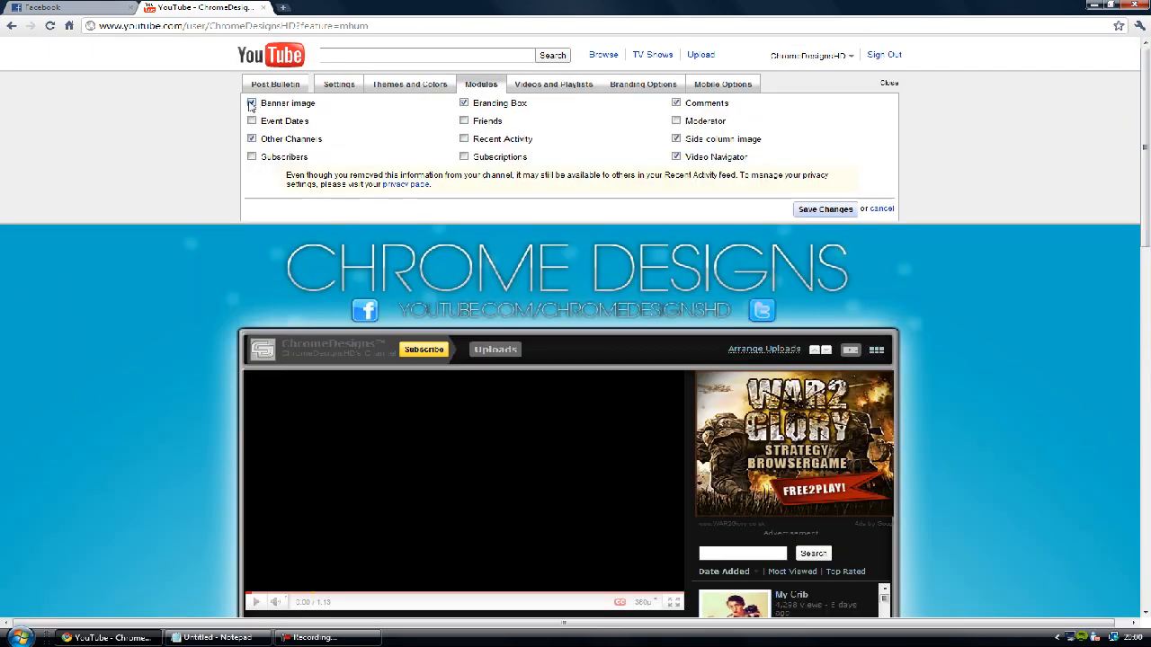
Enable the Branding Box module and save the module changes.
left_click(252, 102)
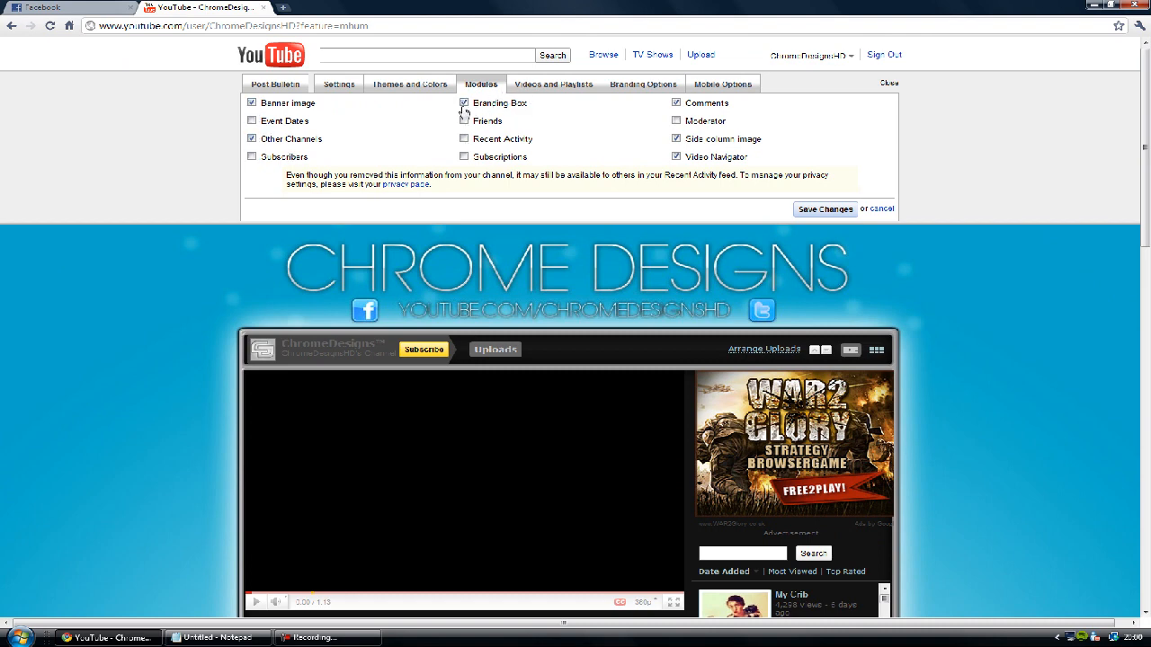
left_click(464, 103)
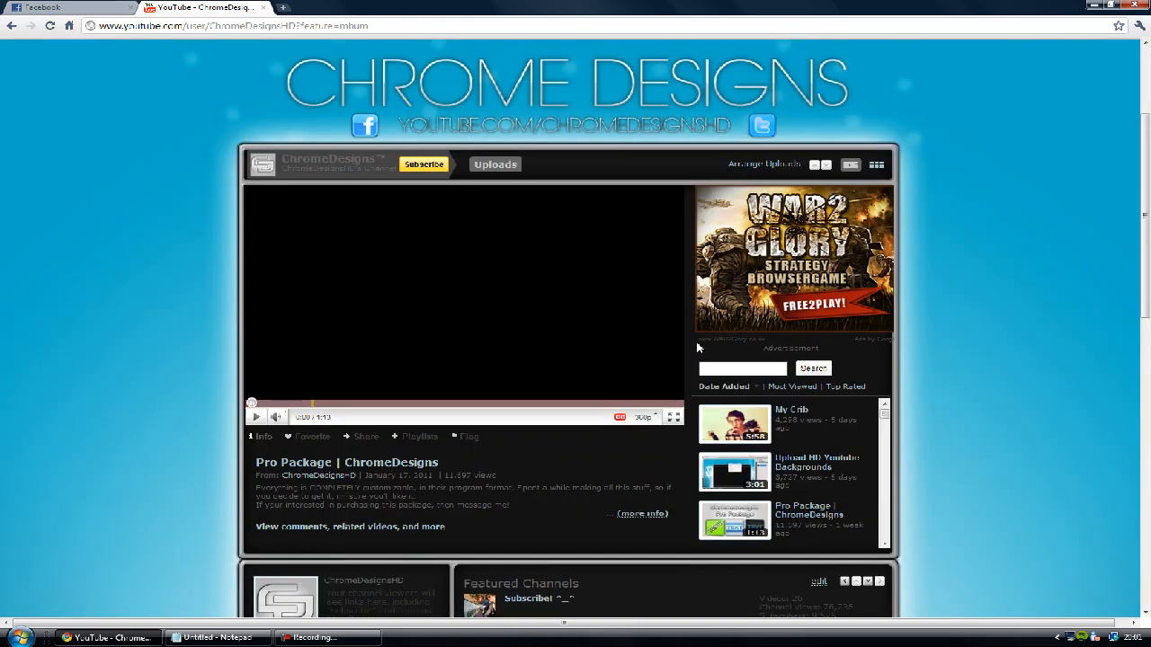
Scroll down to the Important Links branding box editor showing its HTML link code.
scroll("down", 3)
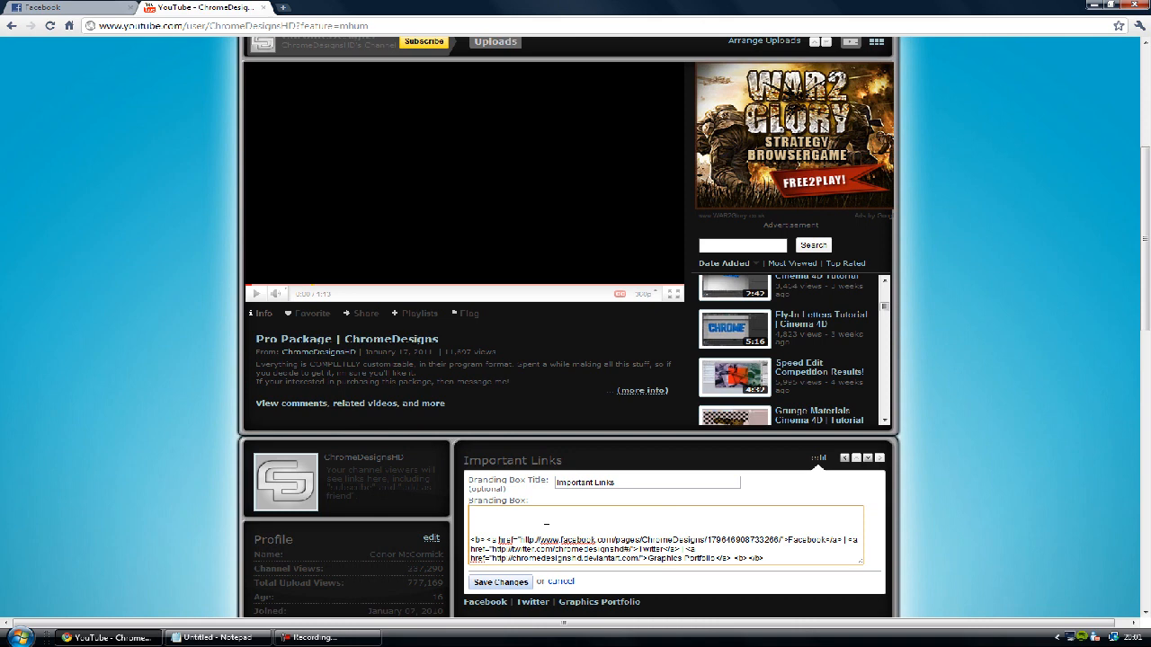
Add a short text line (a centering tag) above the link code in the box body.
type("chroe")
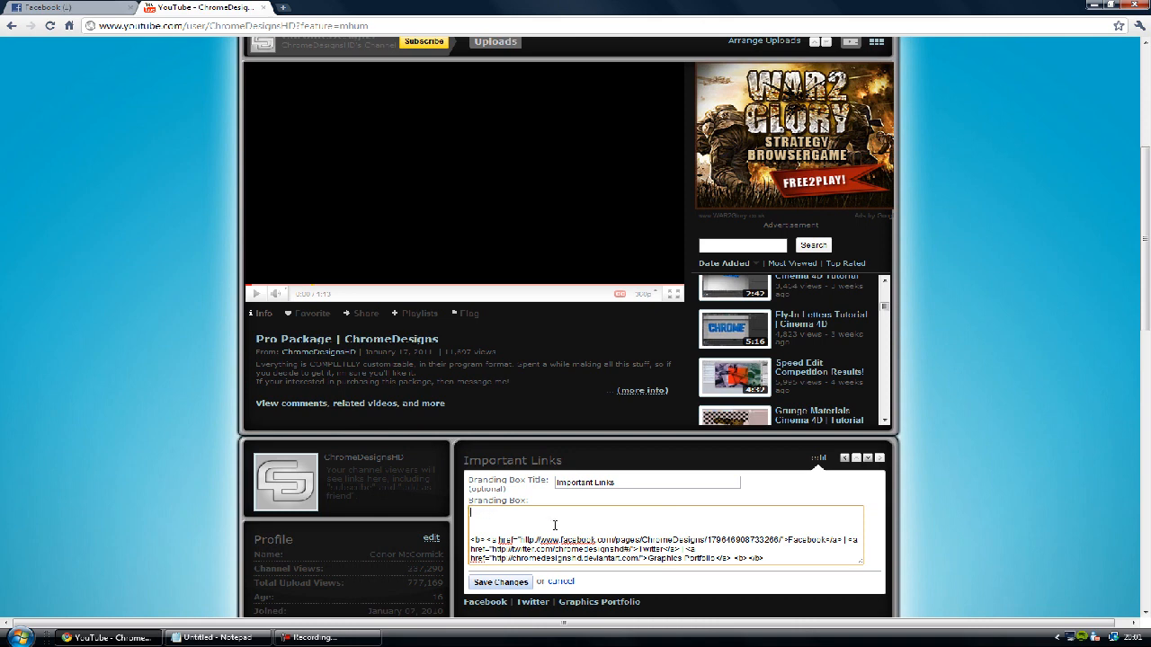
type("conor")
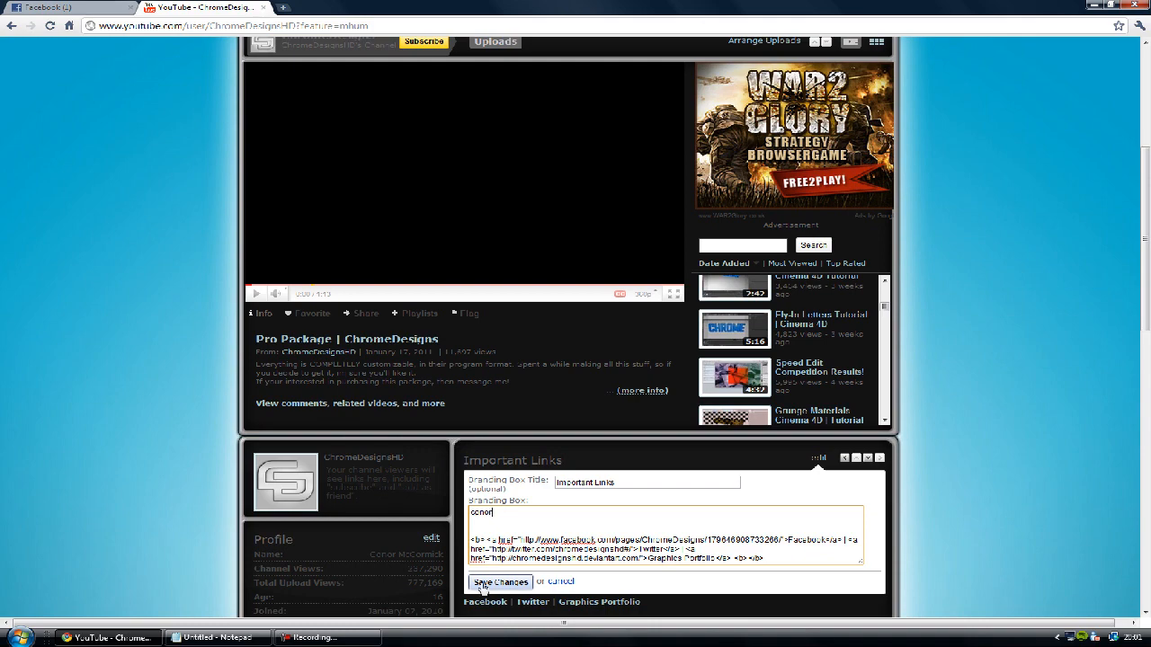